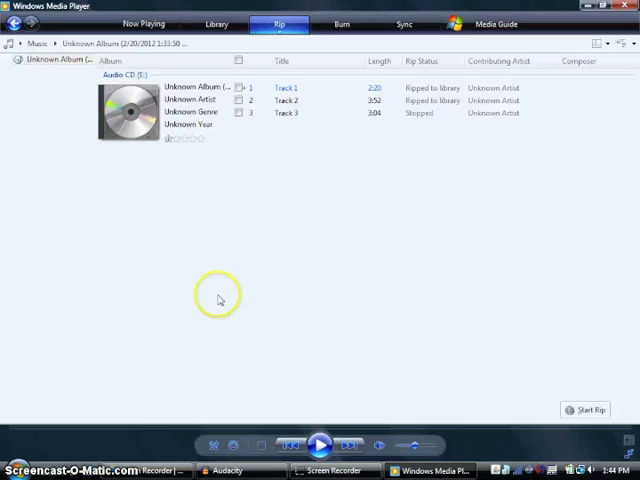
pyautogui.moveTo(219, 299)
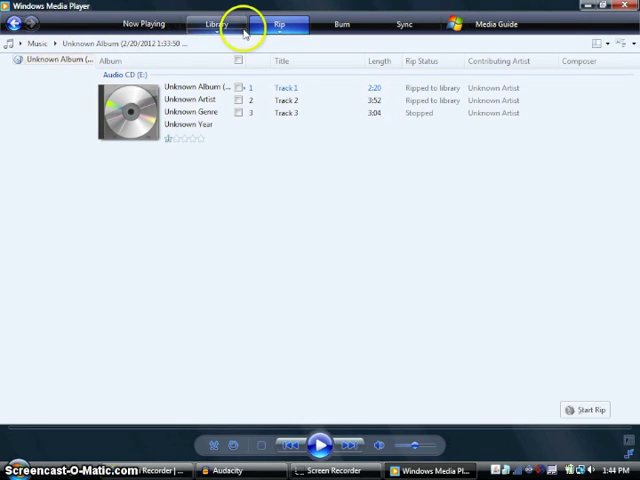
pyautogui.moveTo(280, 24)
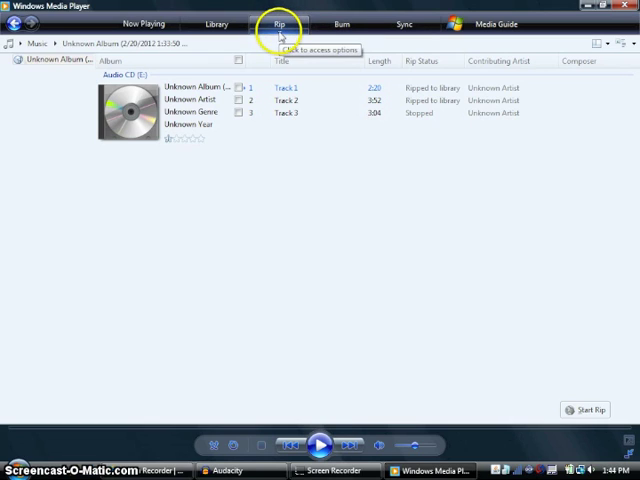
# Set Windows Media Player's rip format to MP3.
pyautogui.click(279, 24)
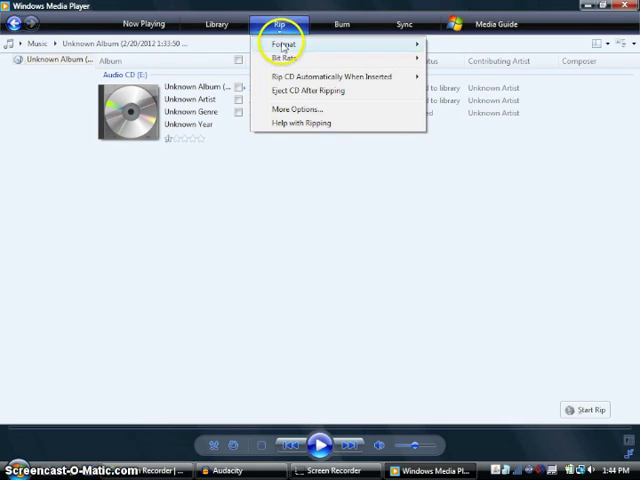
pyautogui.click(290, 44)
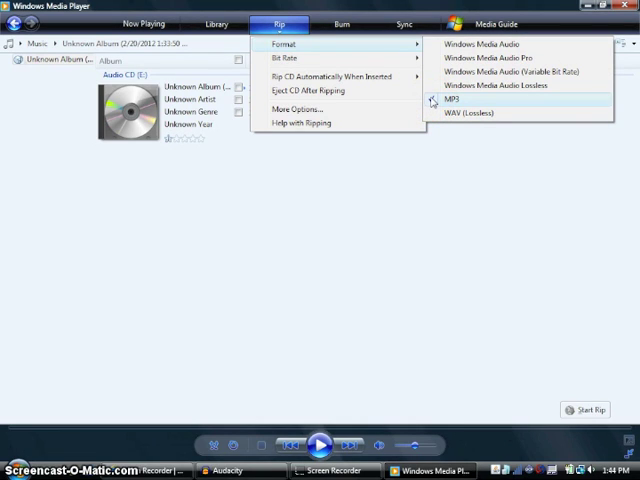
pyautogui.click(462, 100)
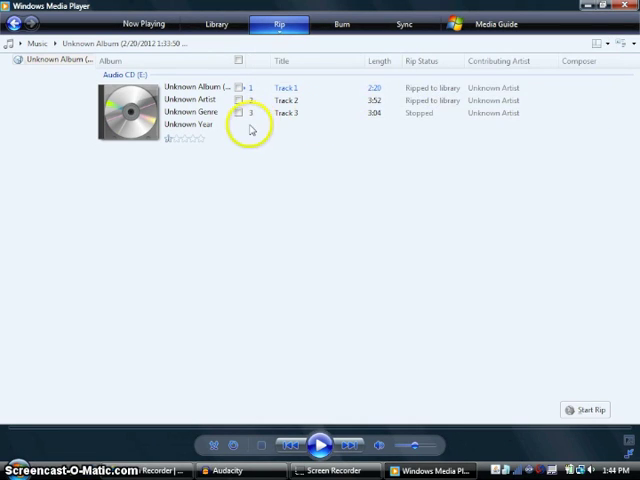
# Leave only Track 1 checked and start ripping it.
pyautogui.click(238, 87)
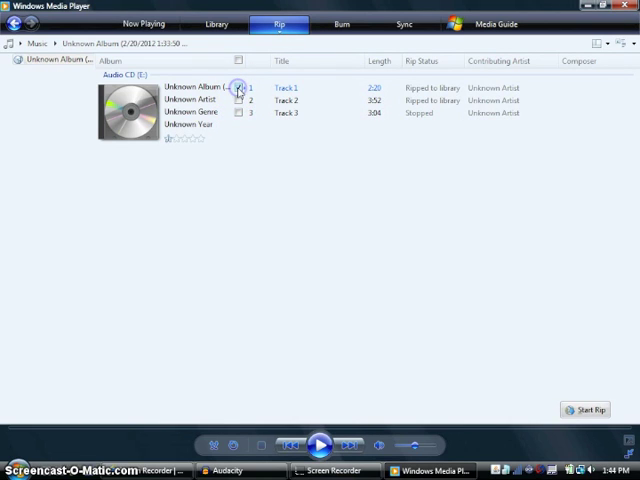
pyautogui.click(238, 88)
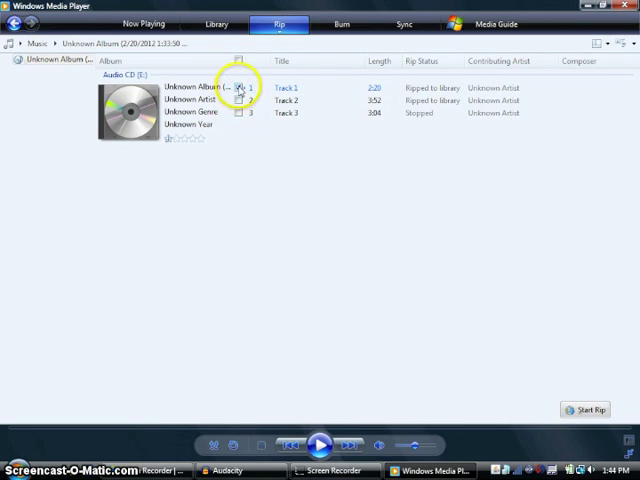
pyautogui.click(239, 88)
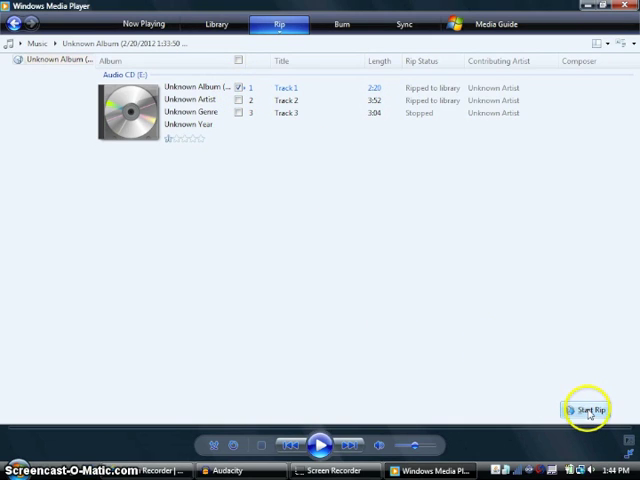
pyautogui.click(591, 410)
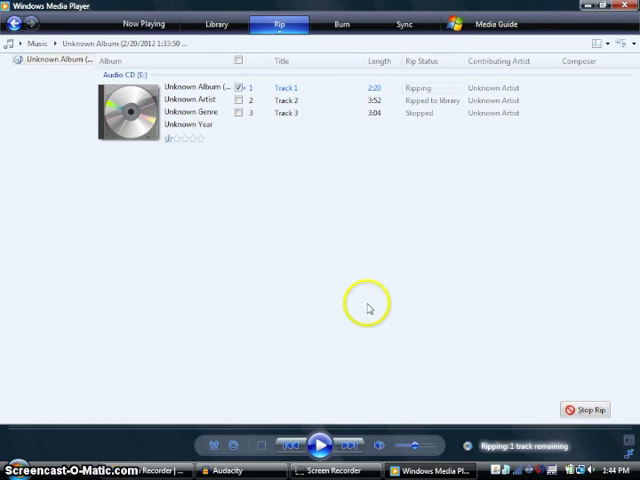
pyautogui.moveTo(314, 222)
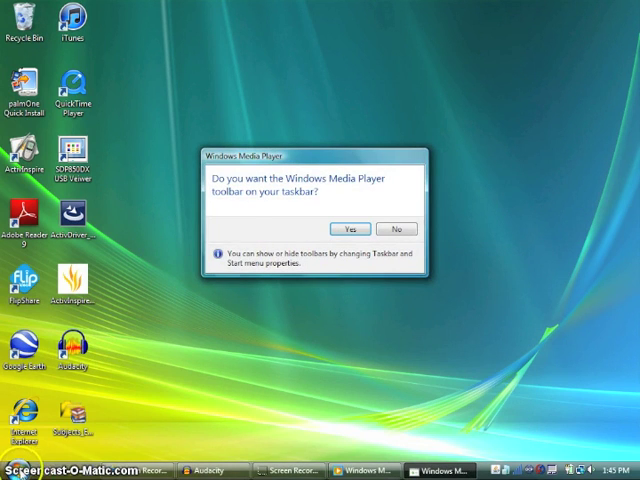
# Browse from Start through Music > Unknown Artist into the Unknown Album folder.
pyautogui.click(8, 470)
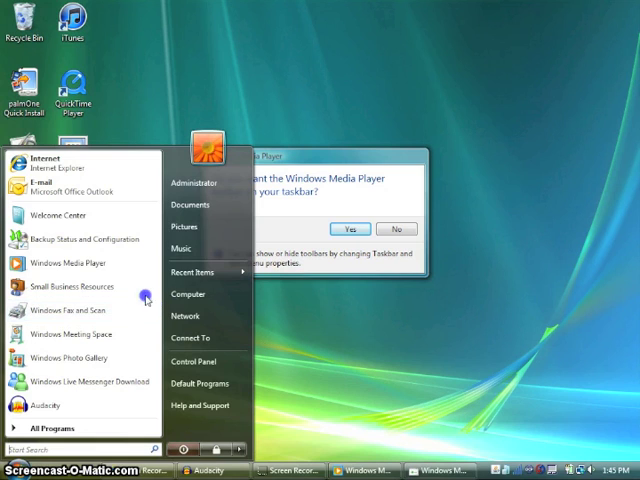
pyautogui.moveTo(202, 248)
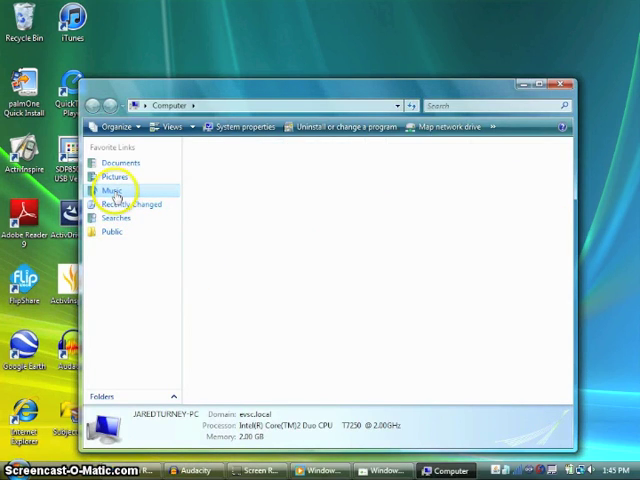
pyautogui.doubleClick(103, 190)
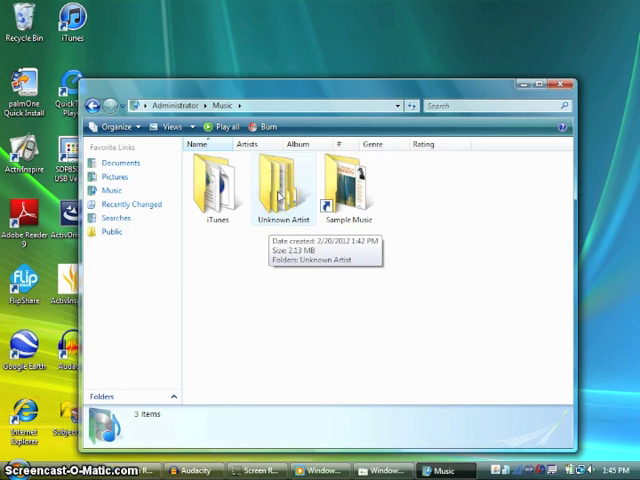
pyautogui.doubleClick(278, 180)
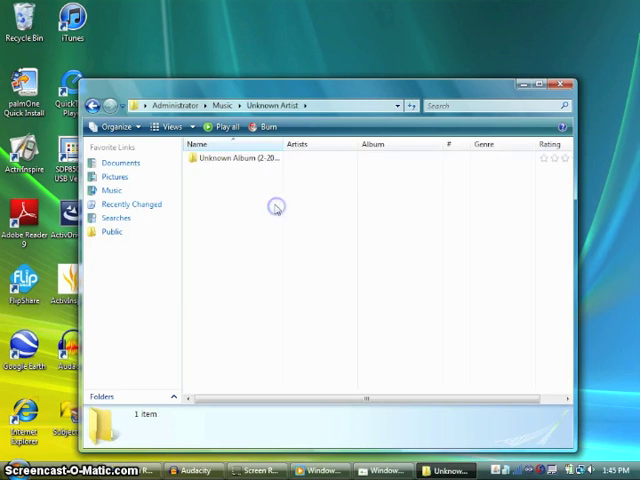
pyautogui.doubleClick(230, 158)
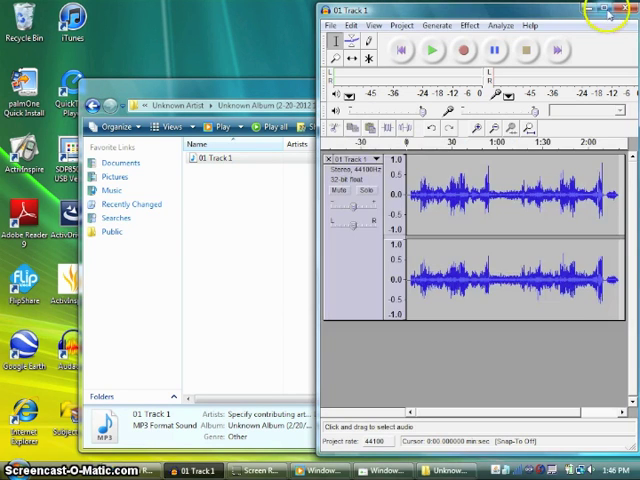
# Maximize Audacity and zoom in on Track 1's waveform.
pyautogui.click(610, 13)
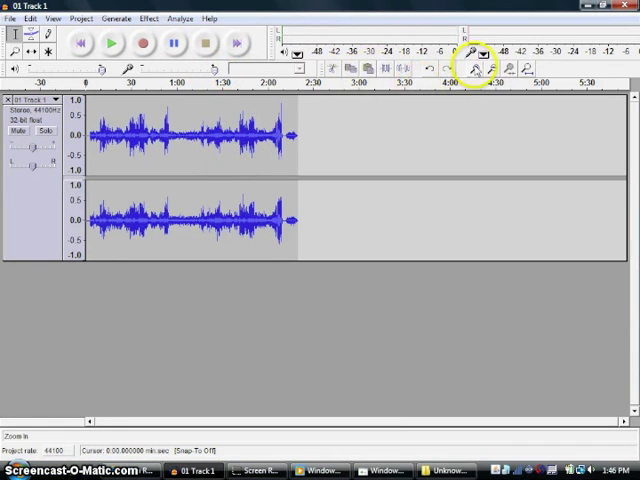
pyautogui.click(479, 53)
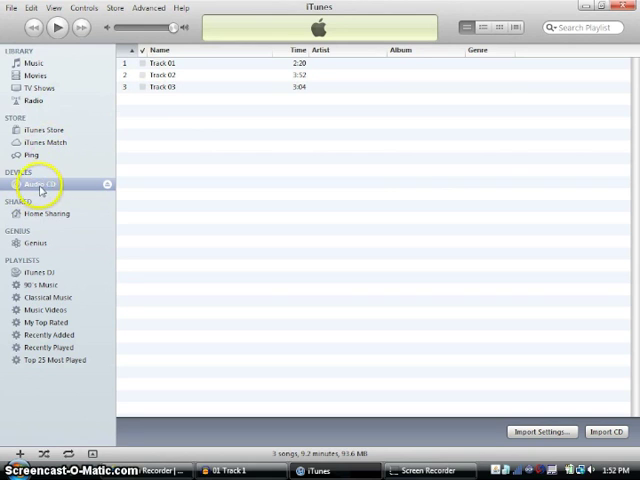
# Show the audio CD's tracks under Devices in iTunes.
pyautogui.click(38, 184)
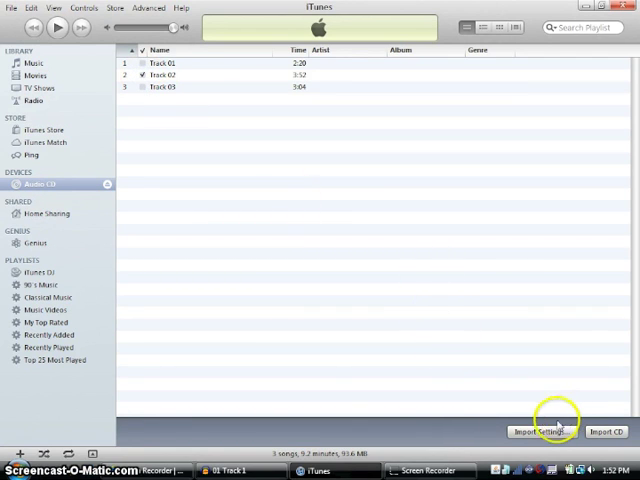
pyautogui.moveTo(540, 432)
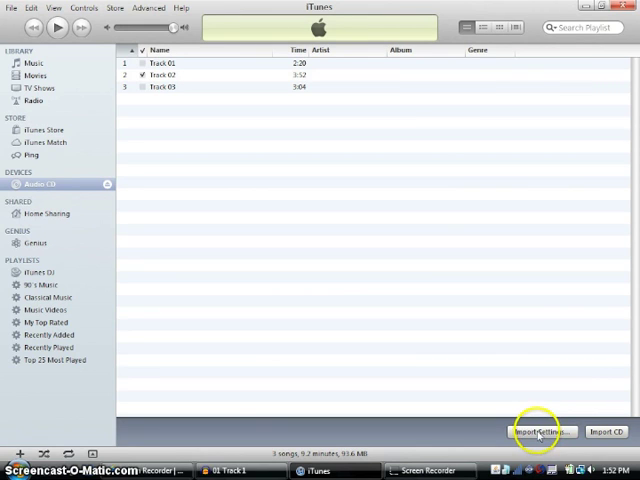
# Set iTunes import to MP3 Encoder at High Quality (160 kbps).
pyautogui.click(541, 432)
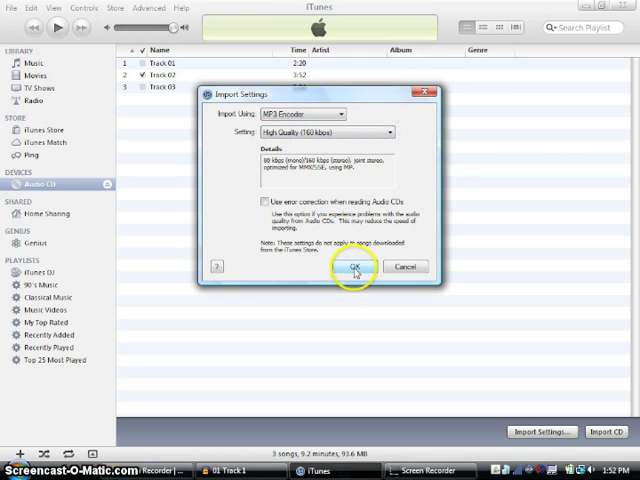
pyautogui.click(355, 266)
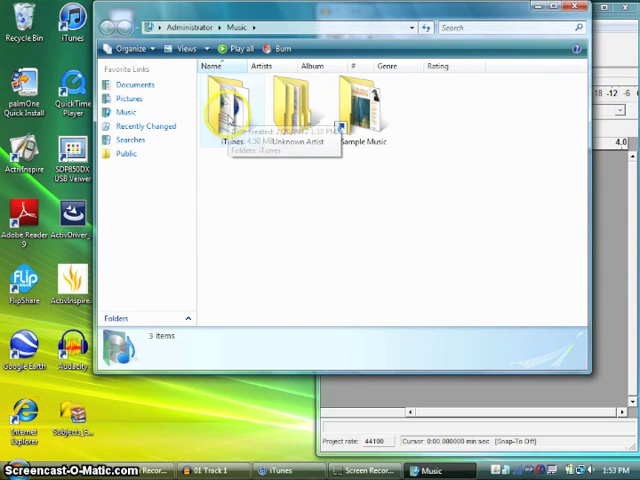
# Browse iTunes > iTunes Media > Music > Unknown Artist > Unknown Album.
pyautogui.doubleClick(228, 100)
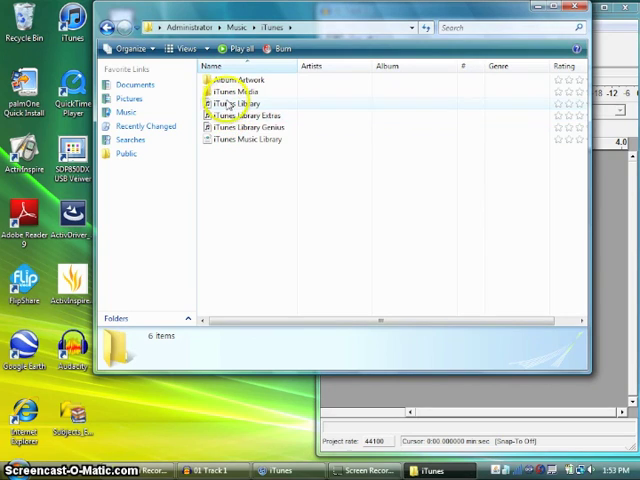
pyautogui.doubleClick(227, 91)
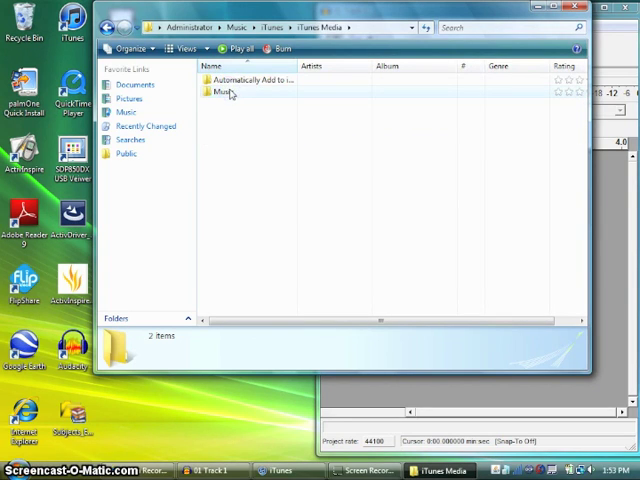
pyautogui.doubleClick(223, 92)
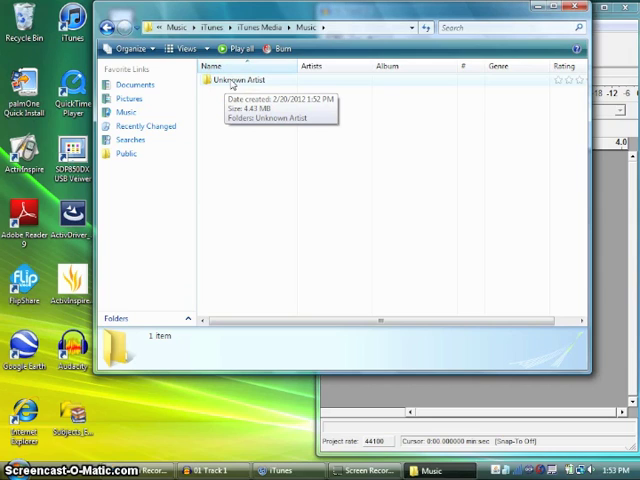
pyautogui.doubleClick(230, 79)
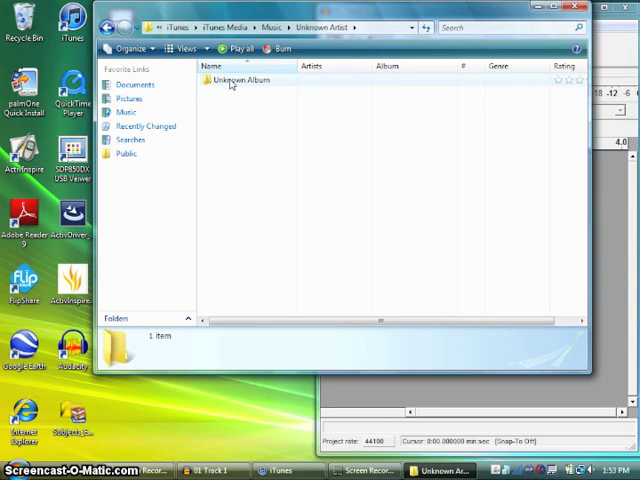
pyautogui.doubleClick(237, 80)
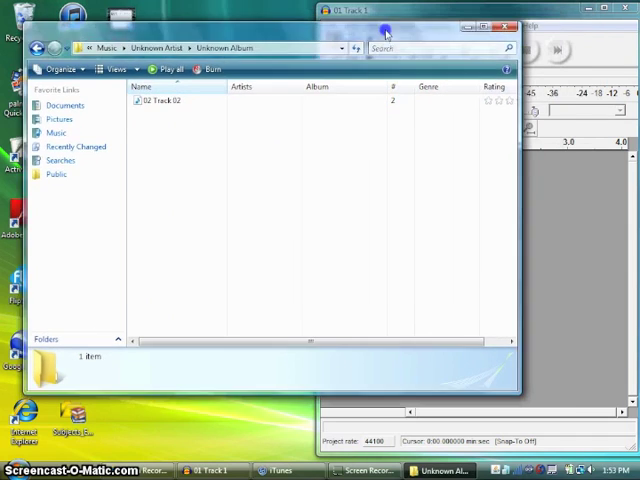
pyautogui.click(160, 101)
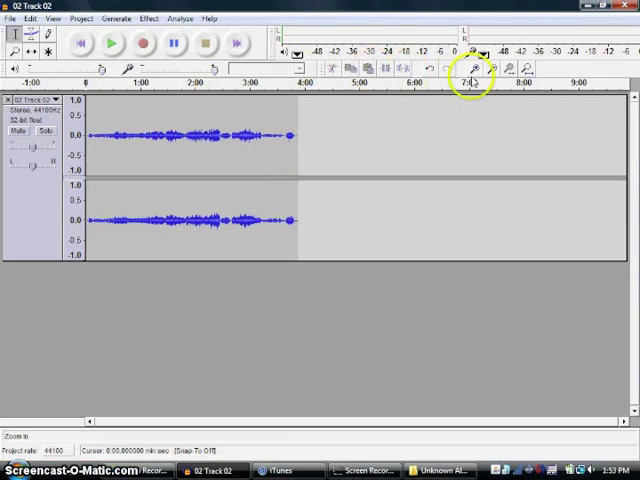
# Zoom in on Track 02's waveform in Audacity.
pyautogui.click(475, 55)
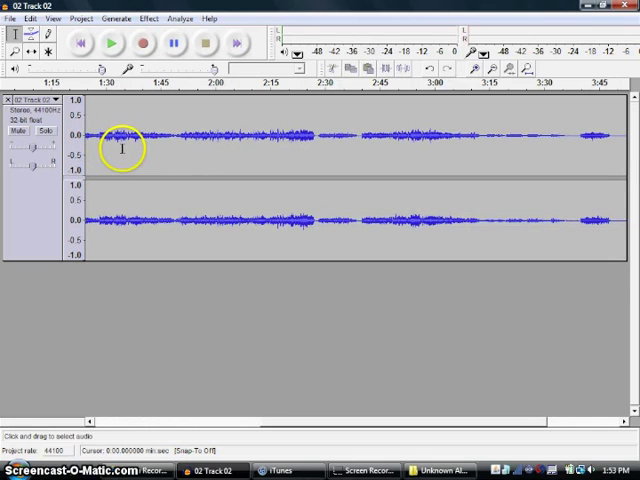
pyautogui.moveTo(228, 429)
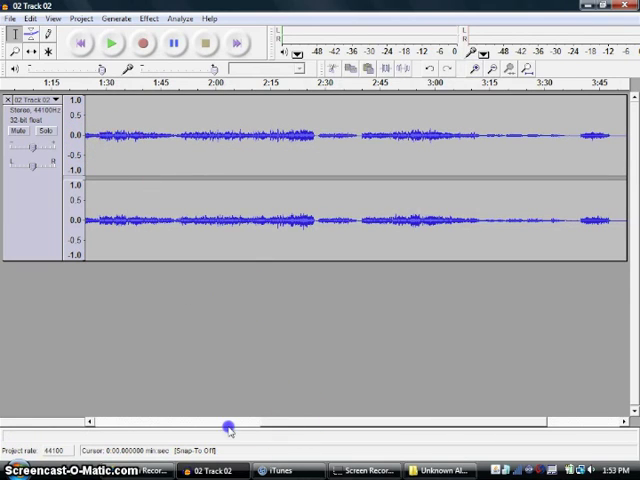